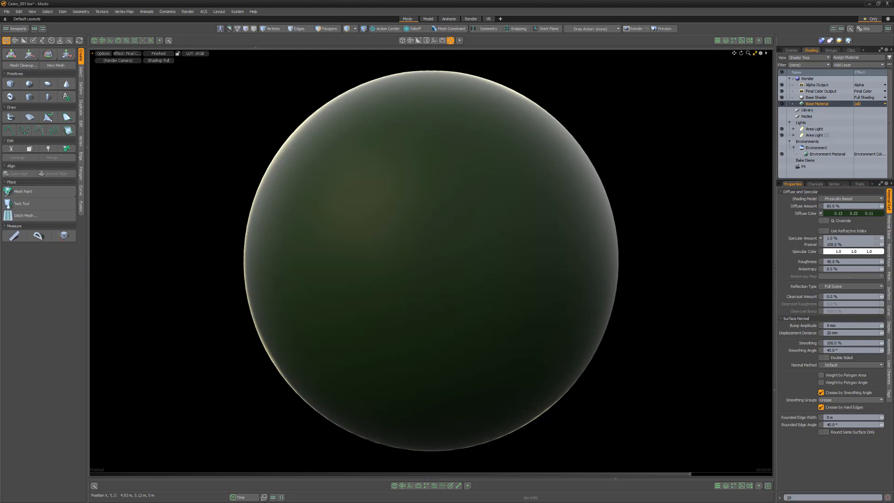
Add a Multi-Fractal noise layer to the sphere and set its foreground to light olive green.
left_click(845, 64)
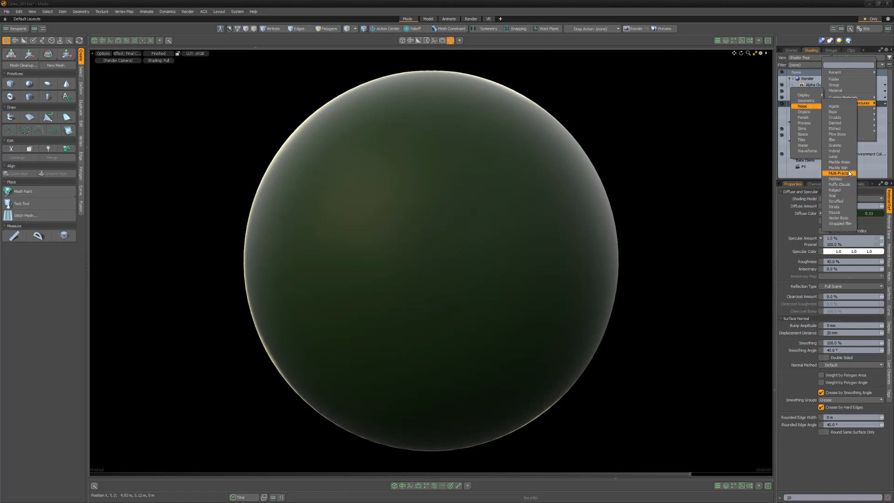
left_click(839, 173)
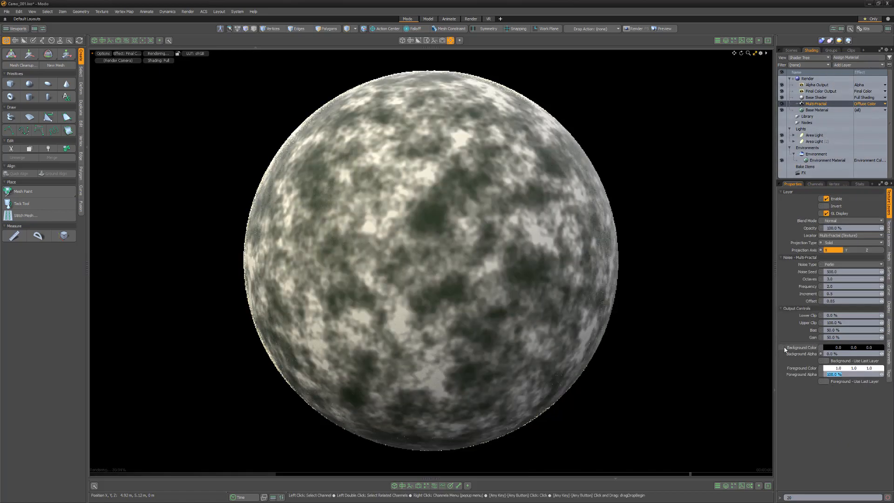
left_click(839, 368)
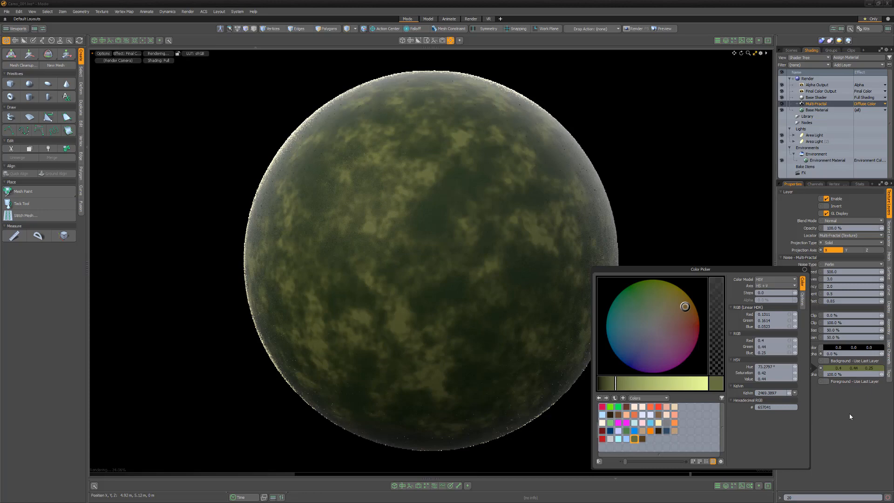